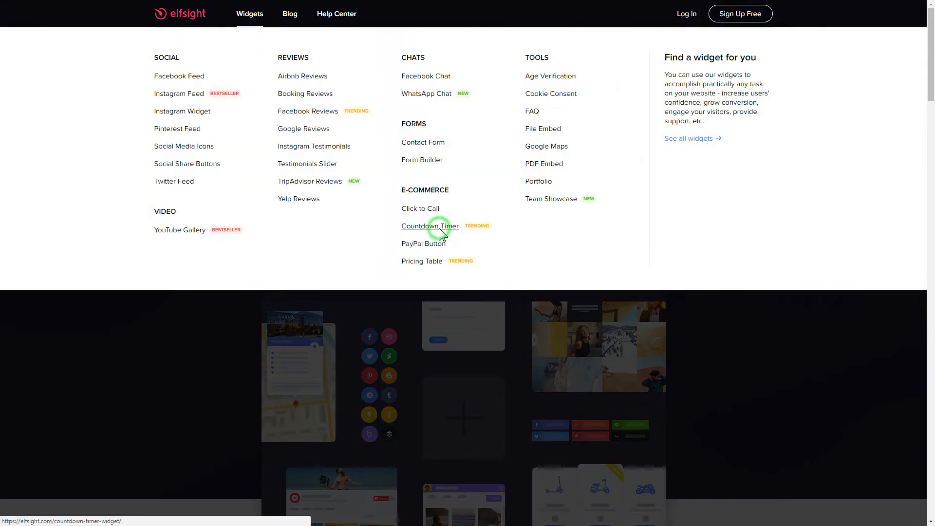
# Start creating a Countdown Timer widget from the Widgets menu
pyautogui.click(429, 225)
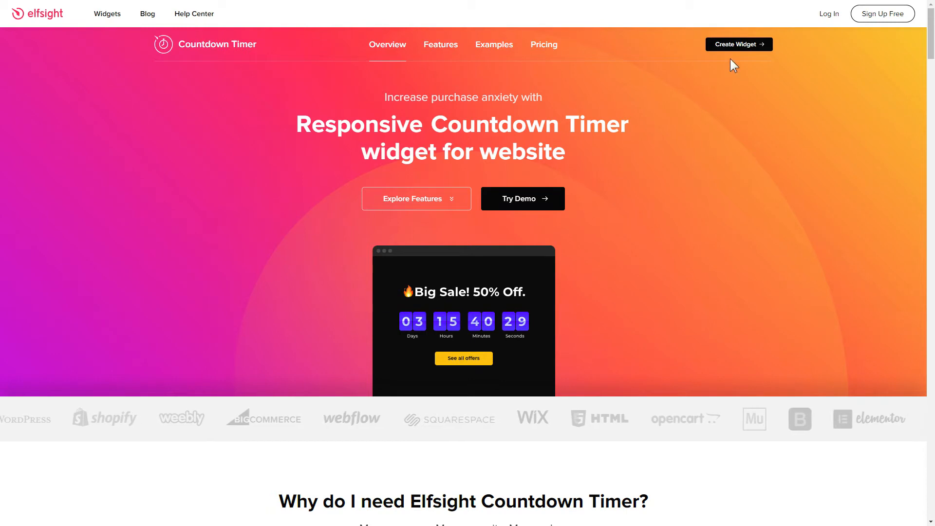
pyautogui.click(738, 45)
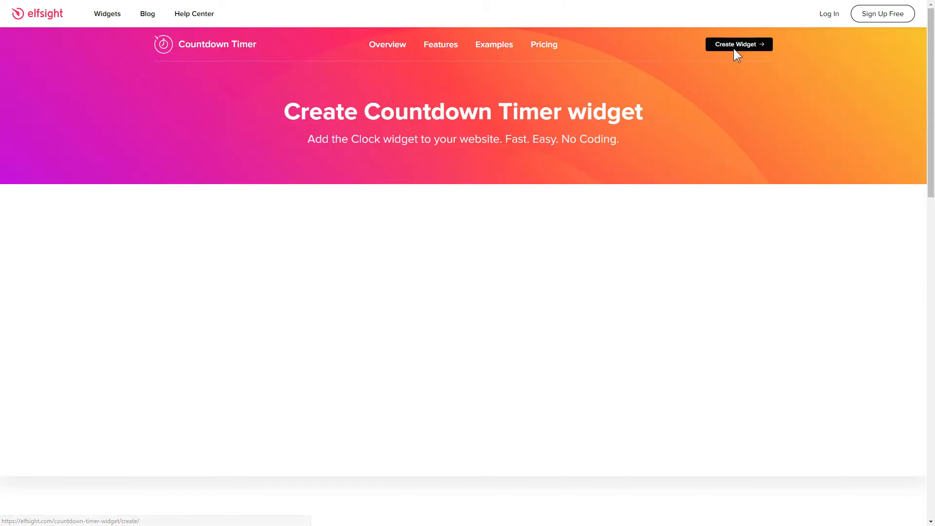
pyautogui.click(739, 45)
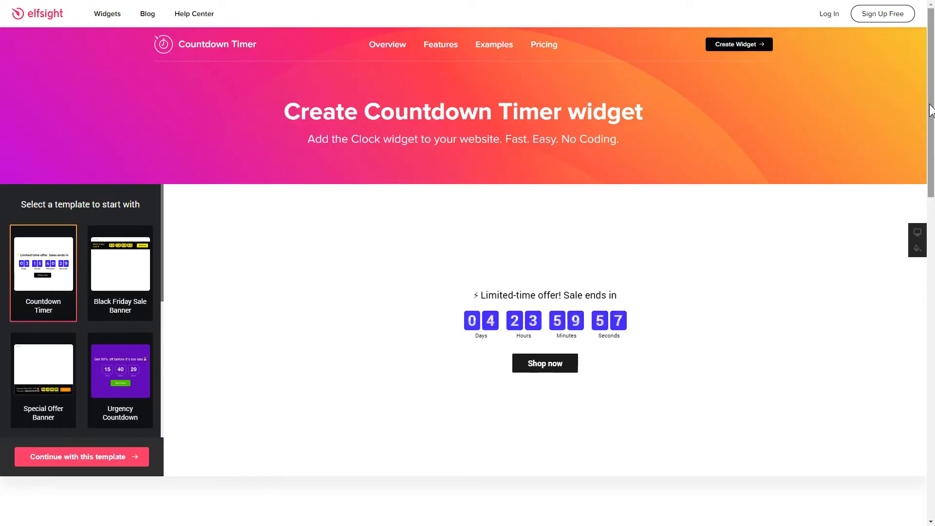
pyautogui.scroll(-3)
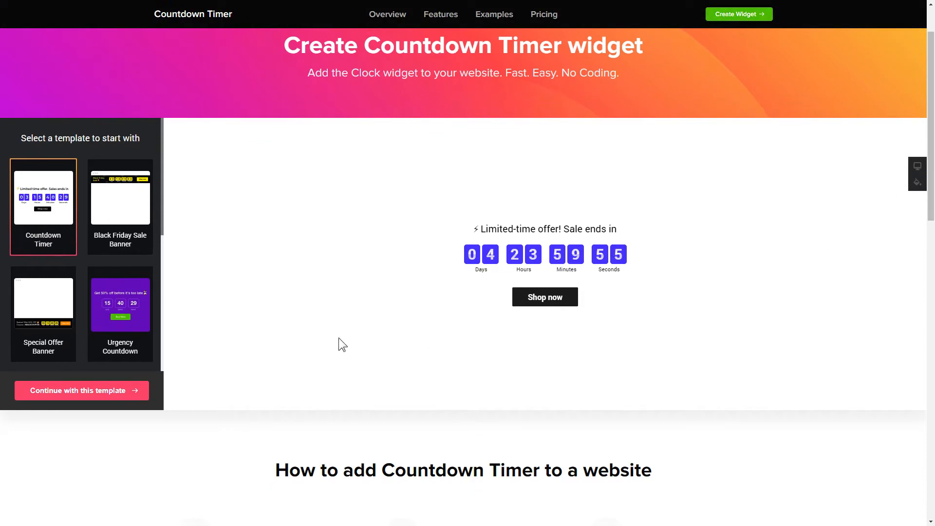
pyautogui.click(119, 302)
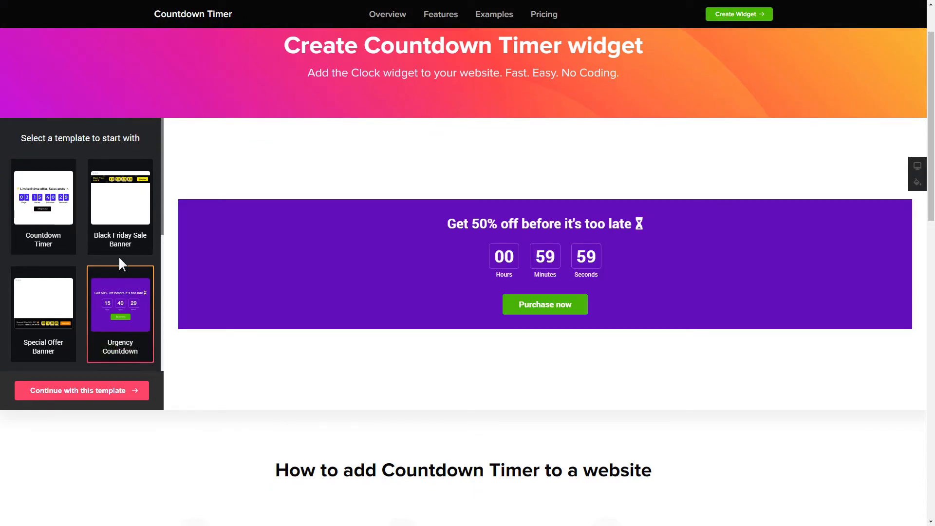
pyautogui.click(42, 207)
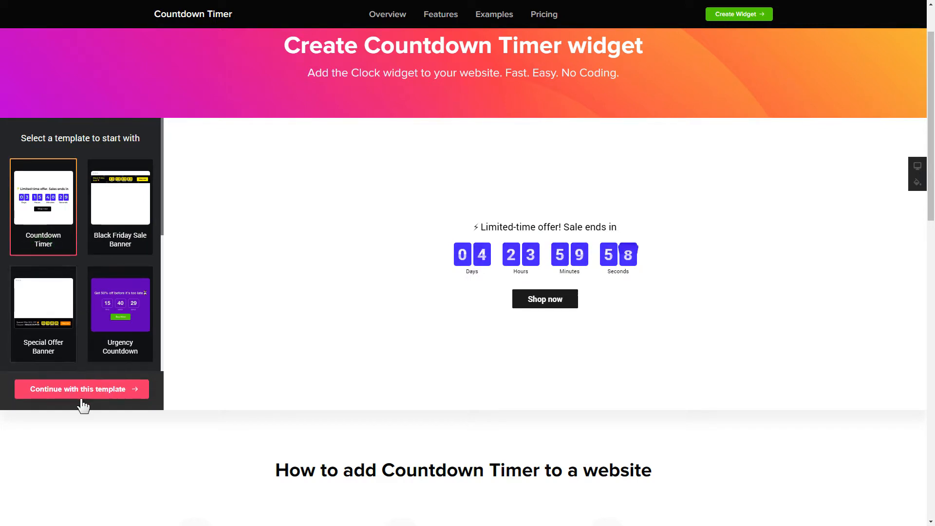
# Continue with the Countdown Timer template, keeping the Start-to-finish timer type
pyautogui.click(82, 389)
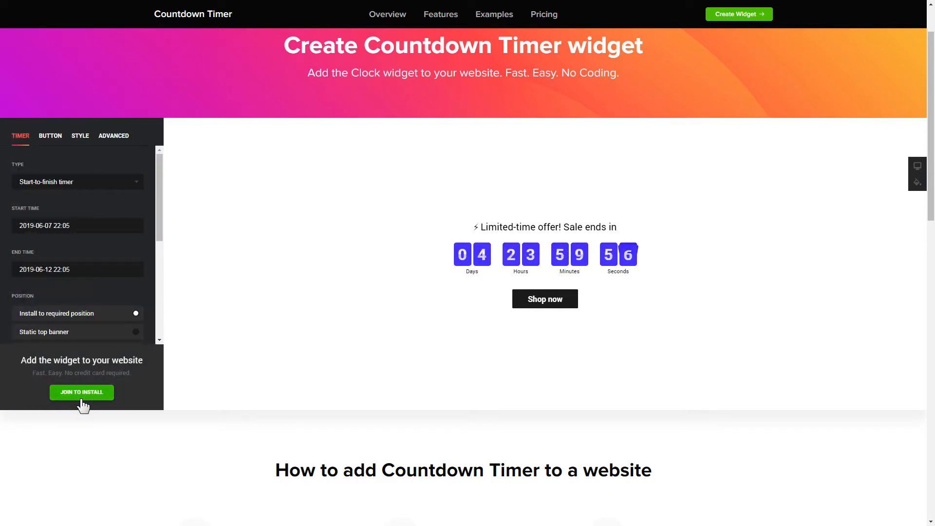
pyautogui.click(77, 181)
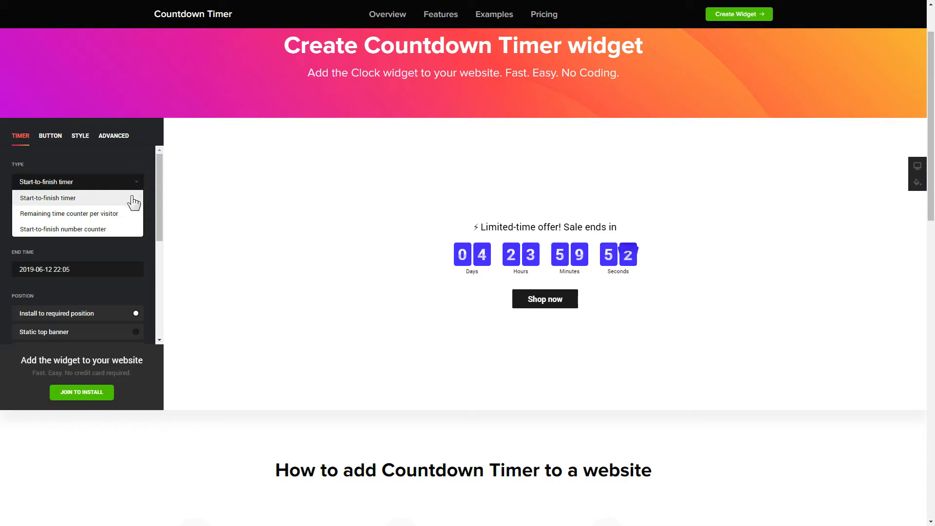
pyautogui.moveTo(130, 213)
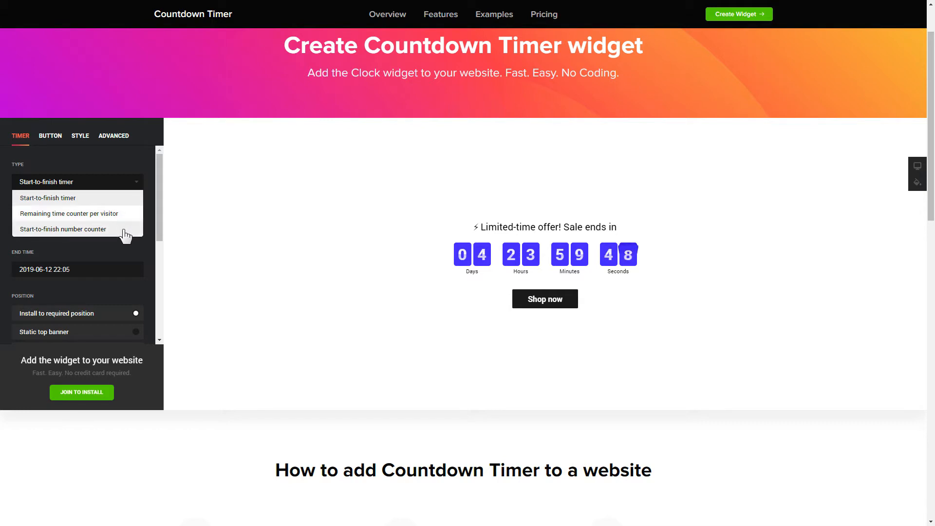
pyautogui.click(47, 197)
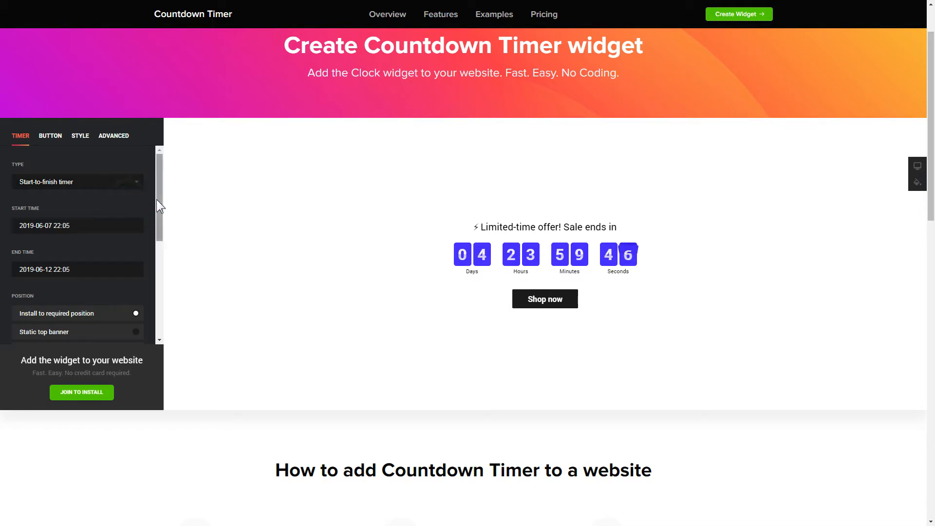
pyautogui.scroll(-3)
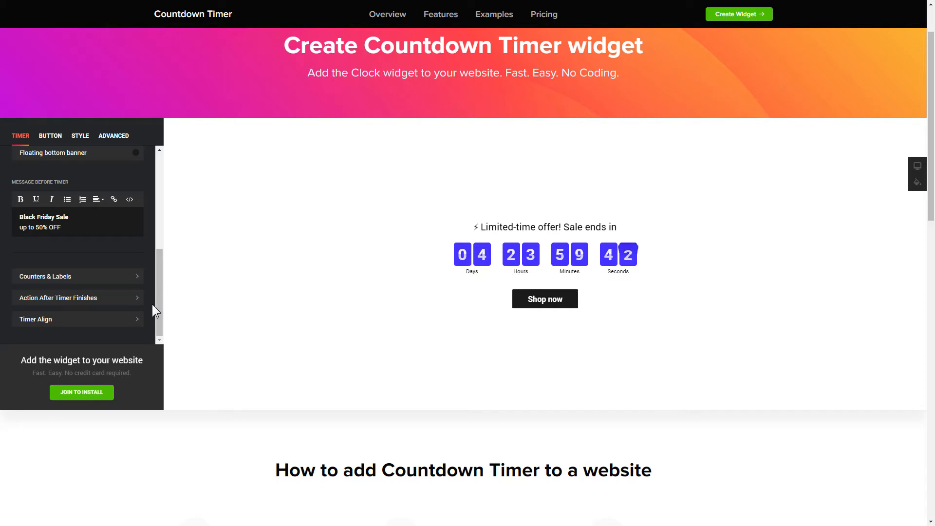
# Browse the Button, Style and Advanced settings, then return to Timer settings
pyautogui.click(50, 135)
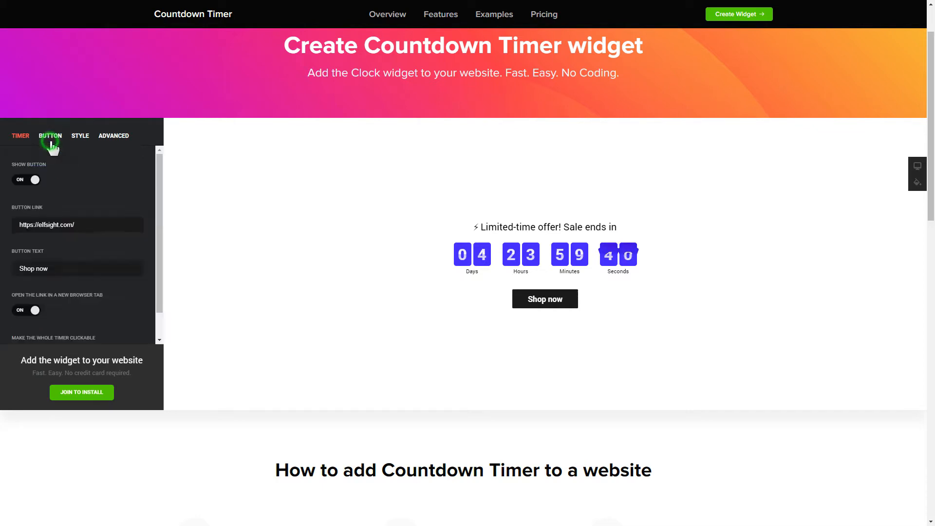
pyautogui.click(80, 136)
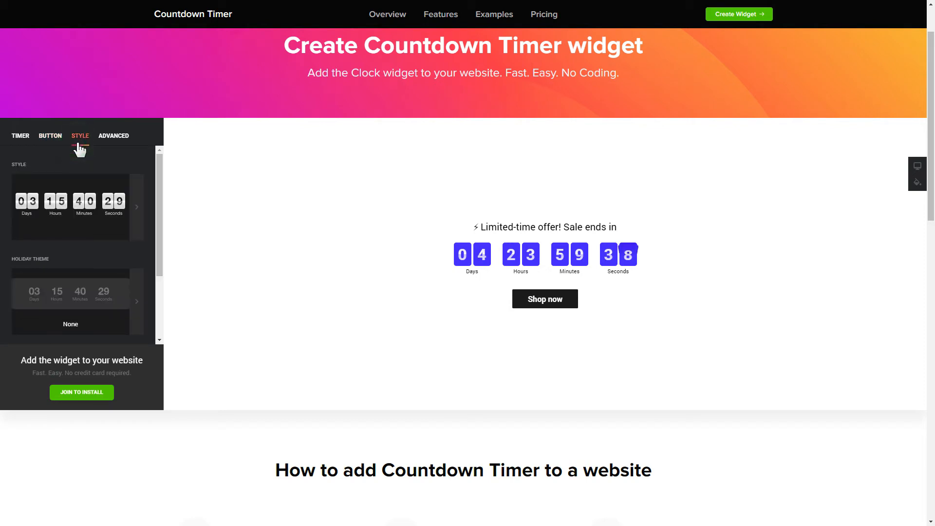
pyautogui.click(114, 135)
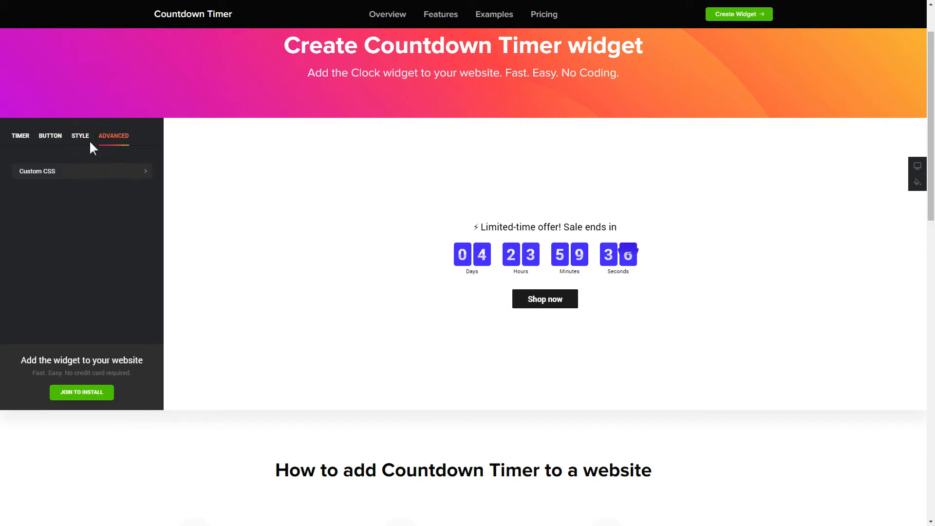
pyautogui.click(20, 135)
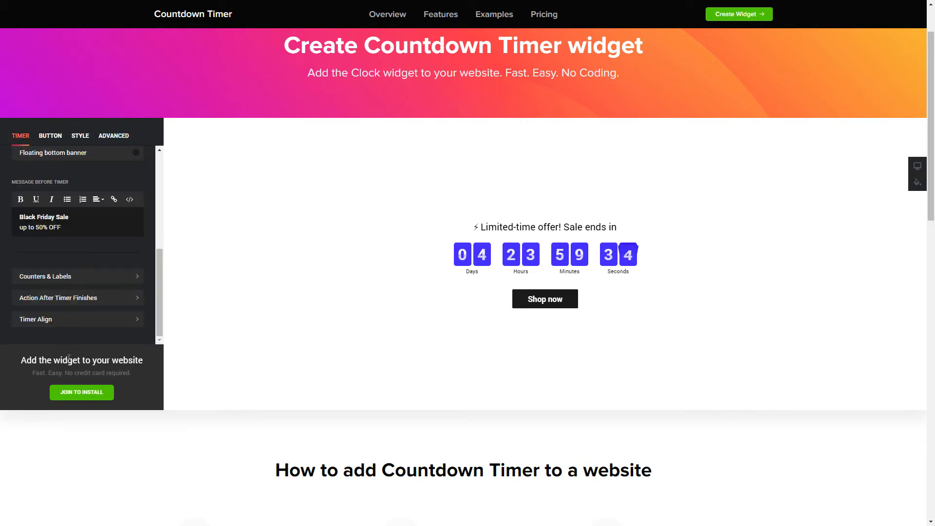
# Sign up for an Elfsight account with email and password, then save the widget
pyautogui.click(82, 391)
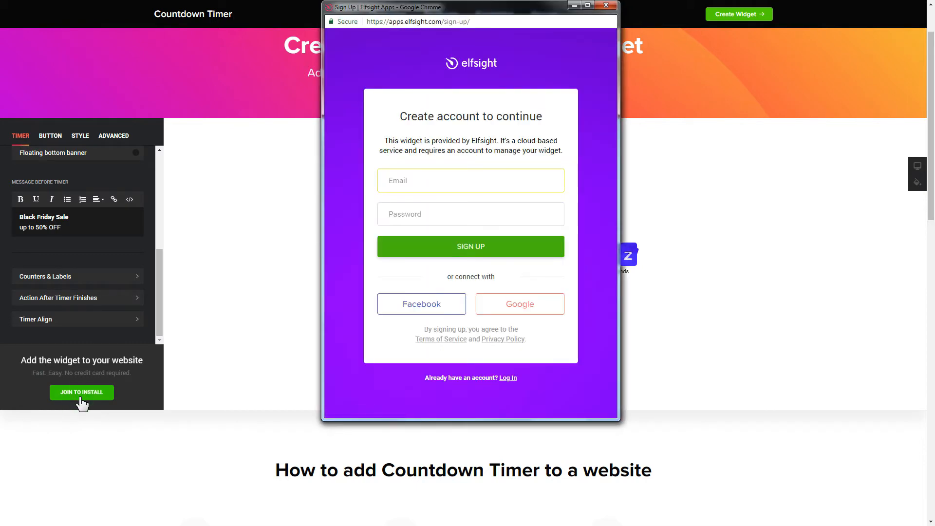
pyautogui.write('example@elfsight.com')
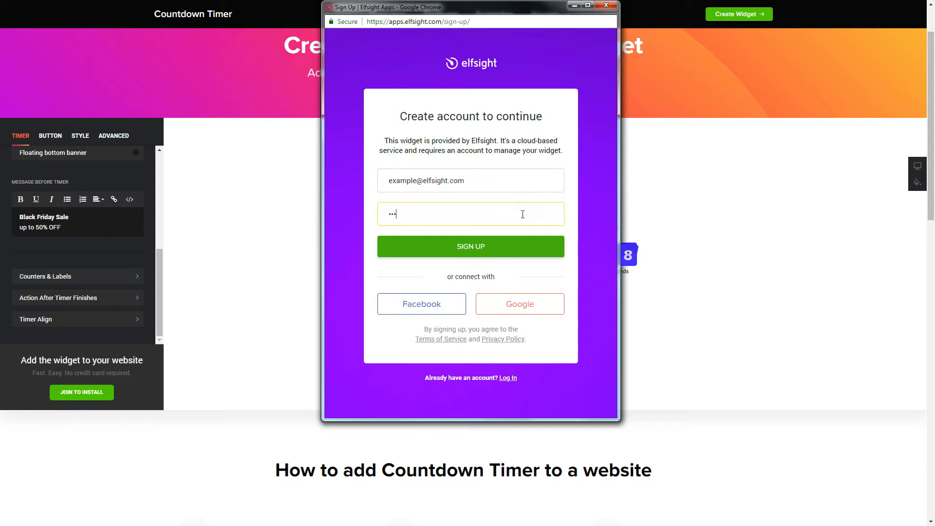
pyautogui.click(606, 5)
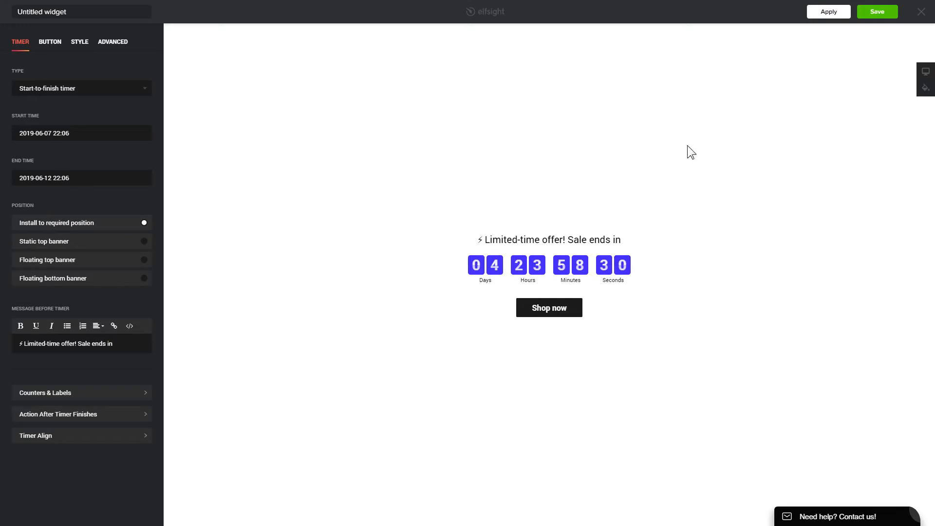
pyautogui.click(877, 11)
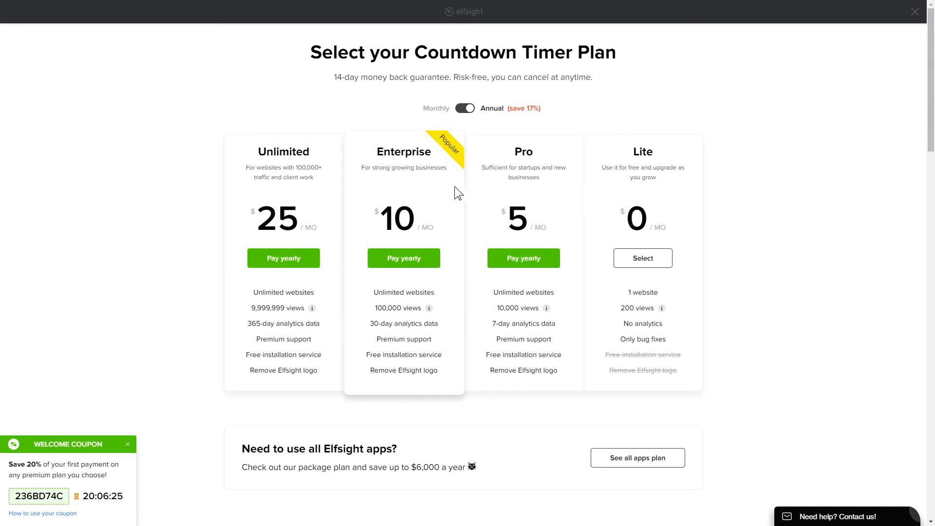
pyautogui.moveTo(116, 433)
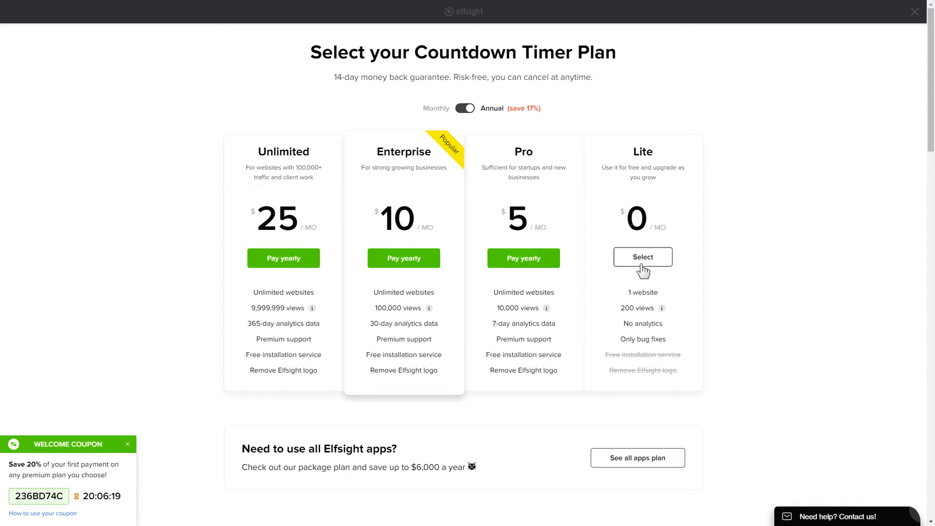
# Choose the free Lite plan, copy the embed code, and start a web embed on the Elfsight test site
pyautogui.click(642, 257)
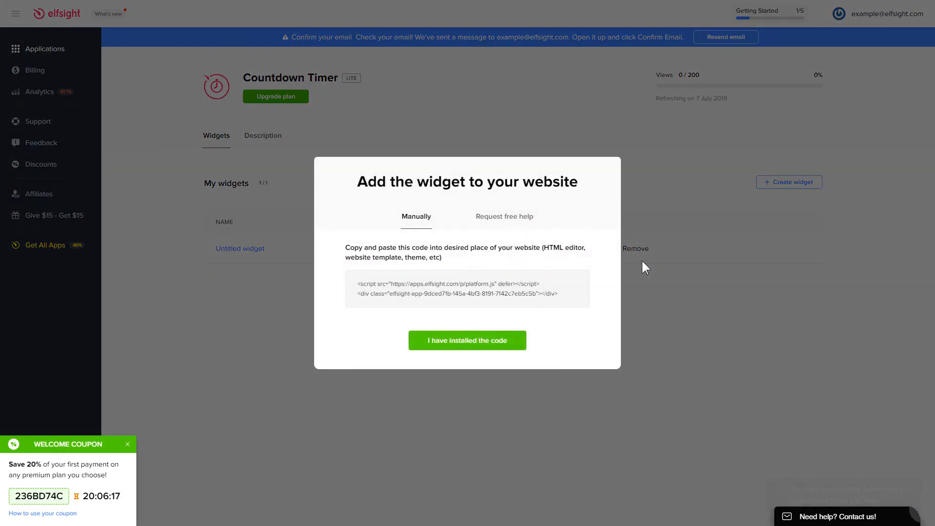
pyautogui.click(467, 288)
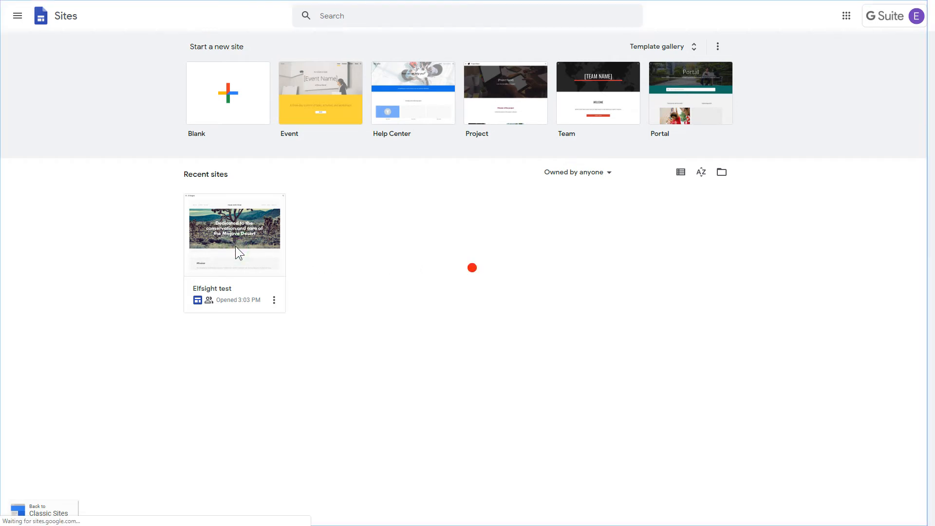
pyautogui.doubleClick(234, 233)
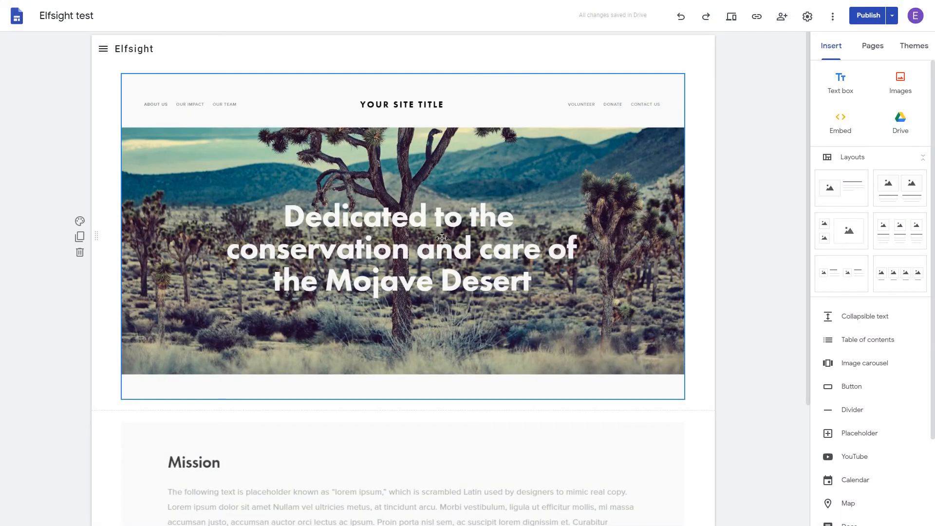
pyautogui.click(840, 120)
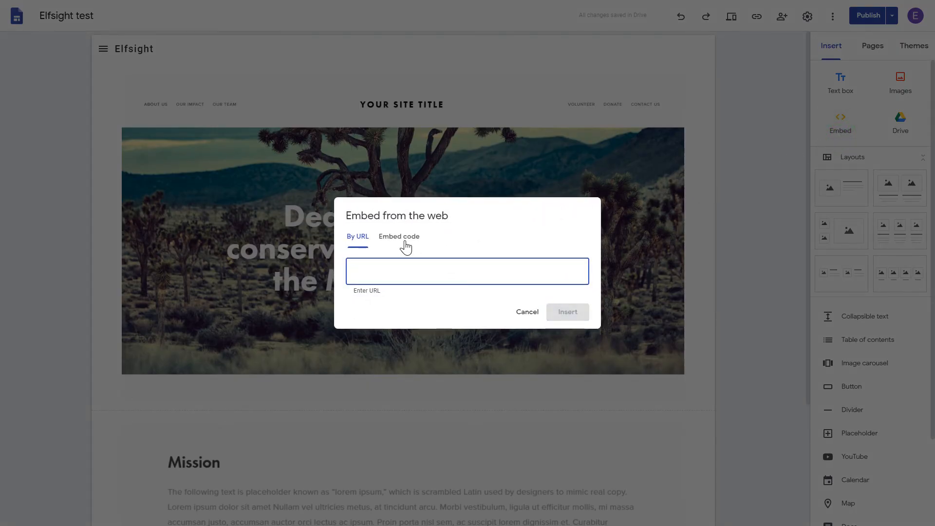
# Paste the widget code into Google Sites' embed box, insert it, and open the preview
pyautogui.rightClick(486, 272)
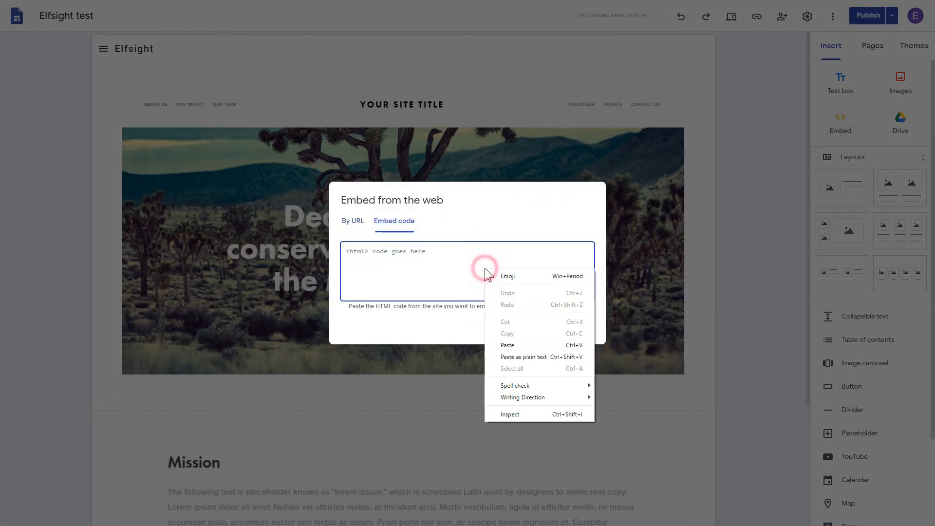
pyautogui.click(507, 345)
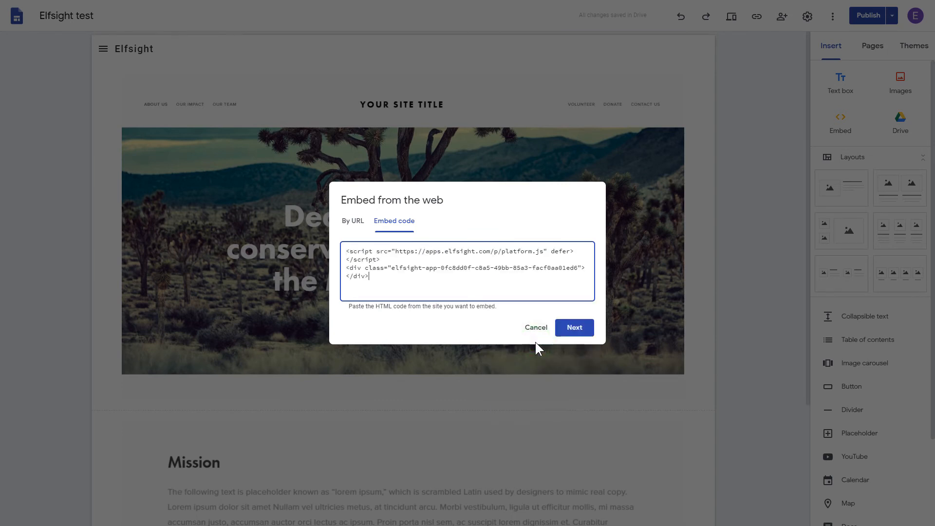
pyautogui.click(573, 327)
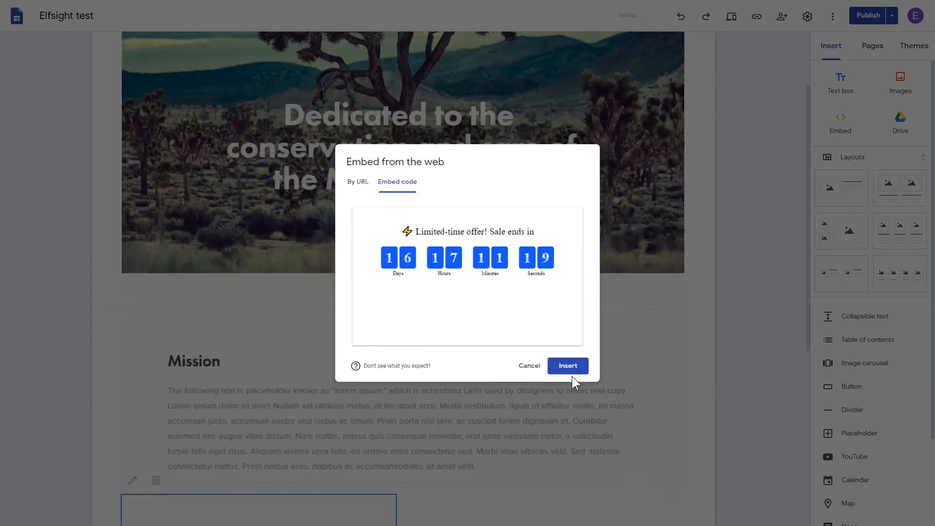
pyautogui.click(566, 366)
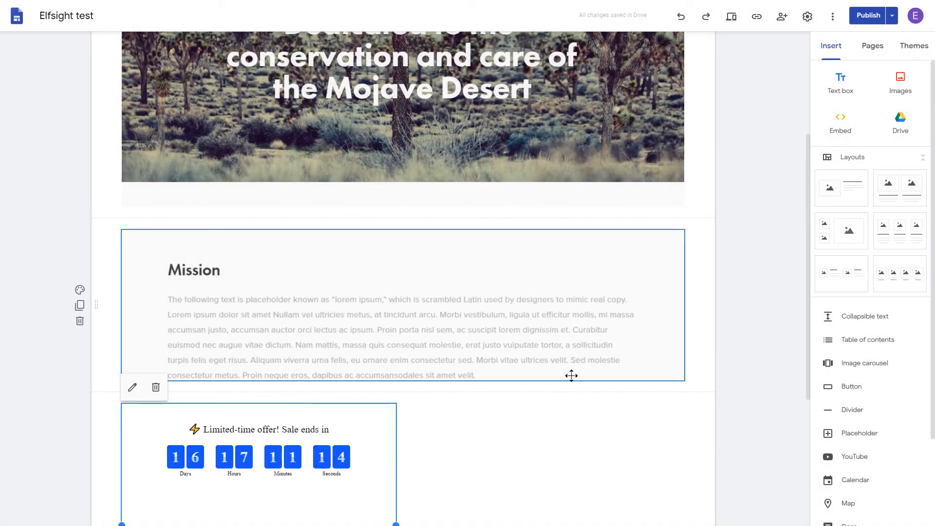
pyautogui.click(868, 16)
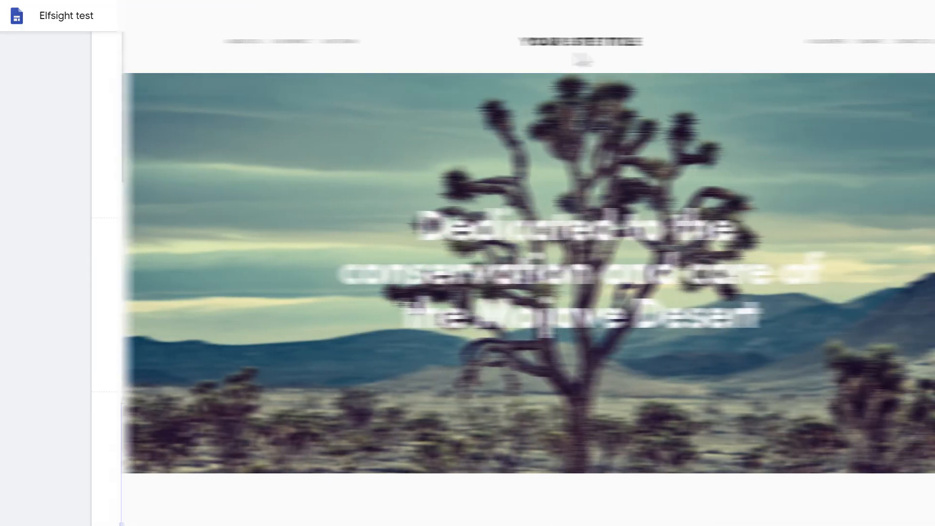
# Scroll the published page down to the countdown timer below the Mission section
pyautogui.scroll(-3)
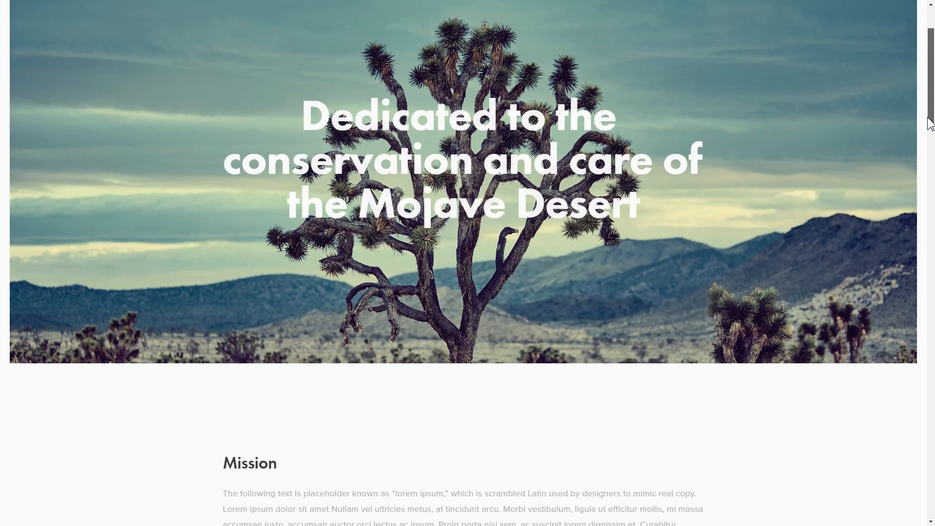
pyautogui.scroll(-3)
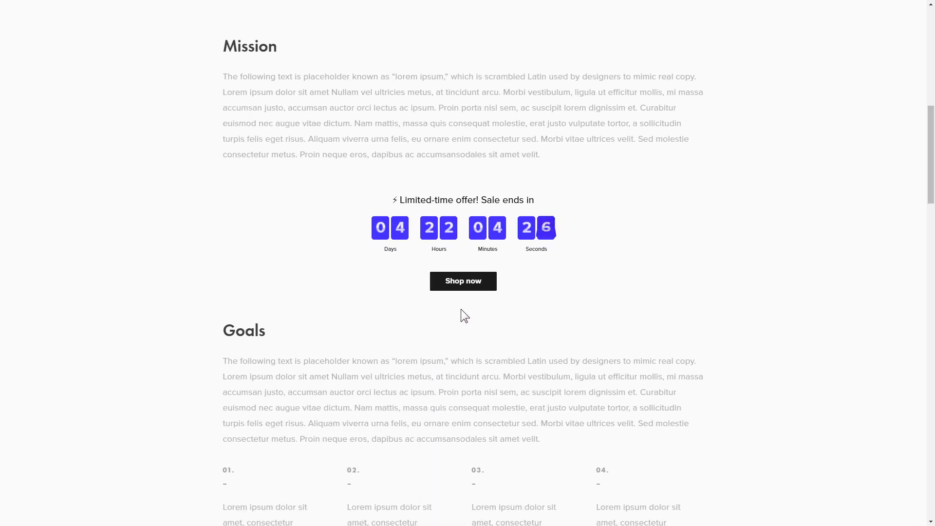